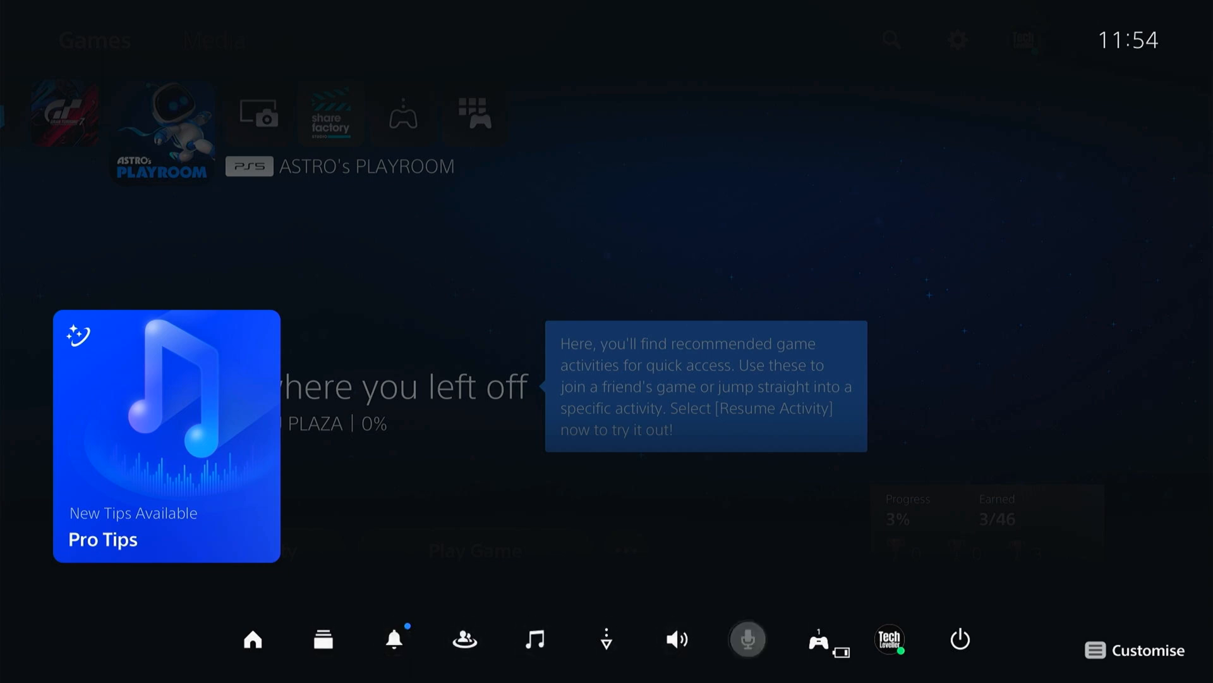
left_click(959, 640)
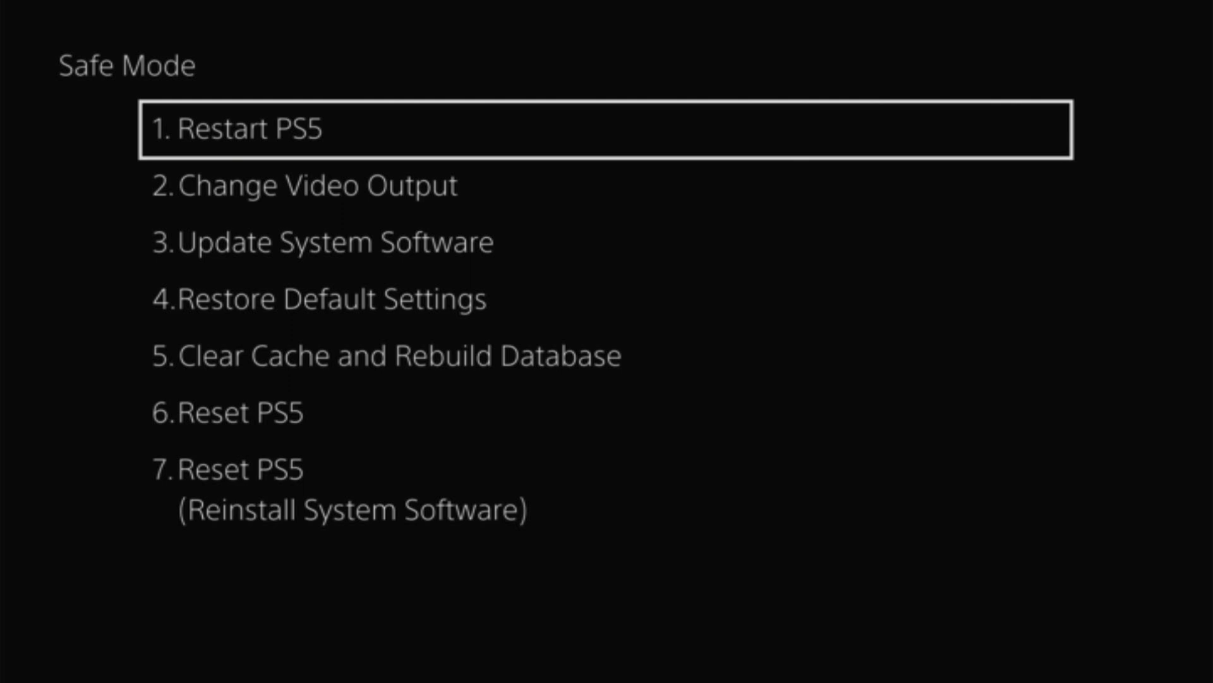
key("Down")
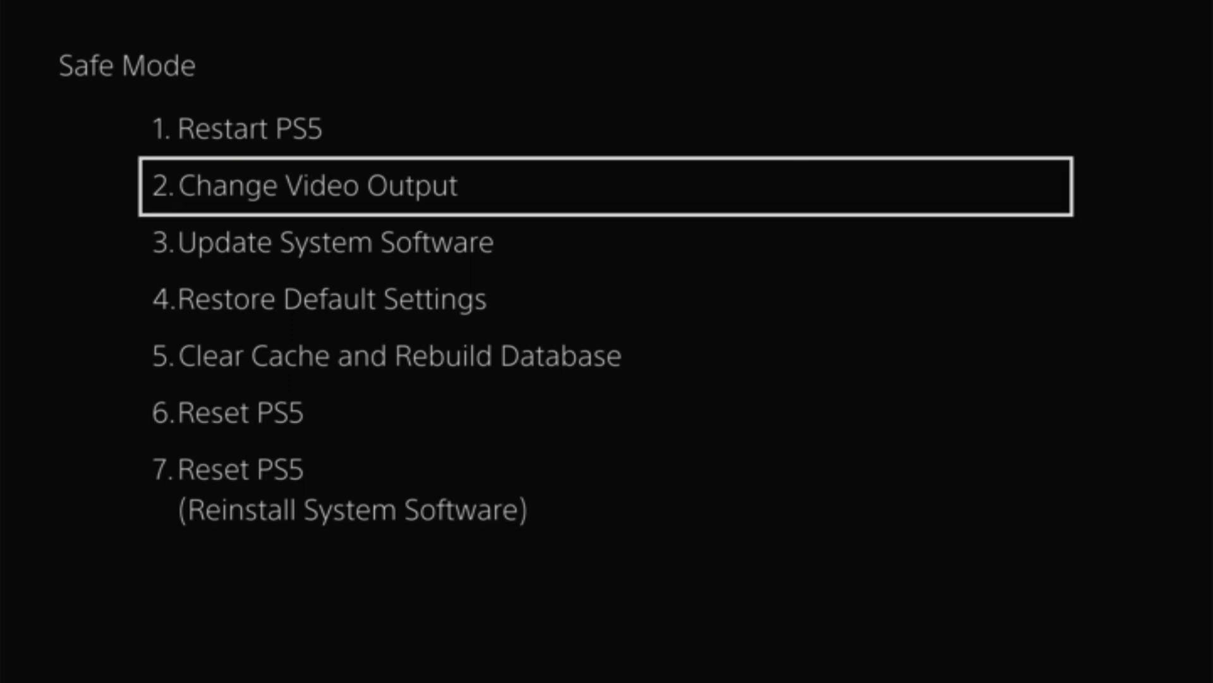
key("Up")
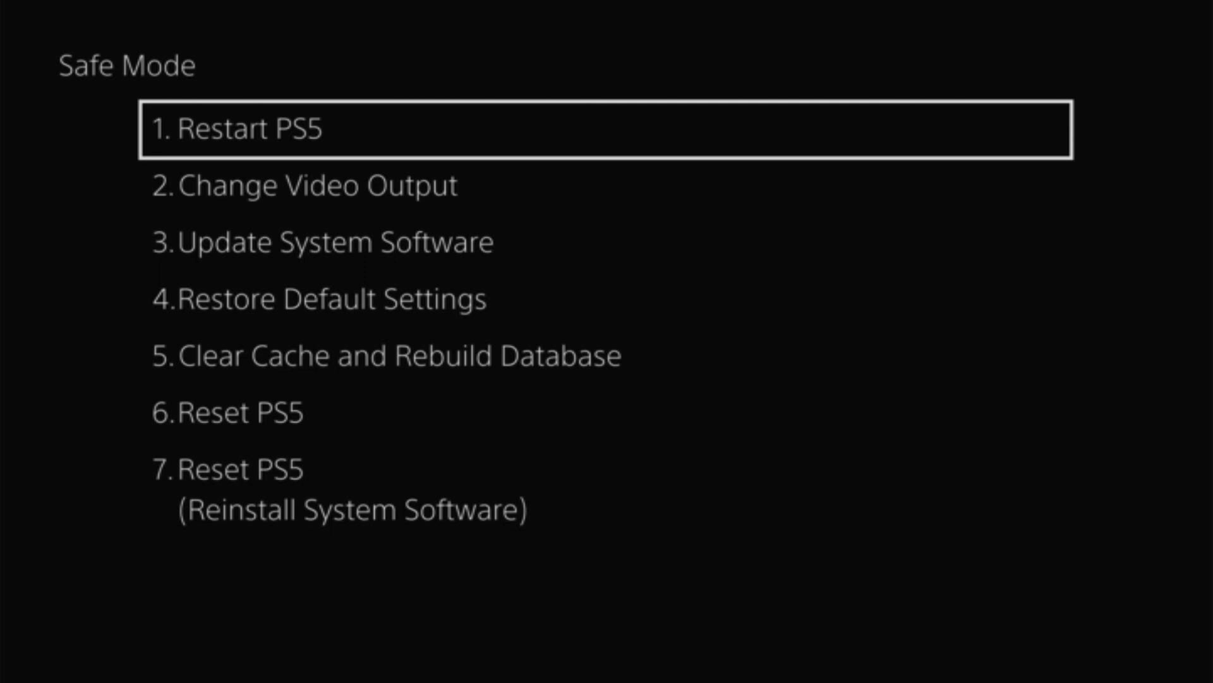